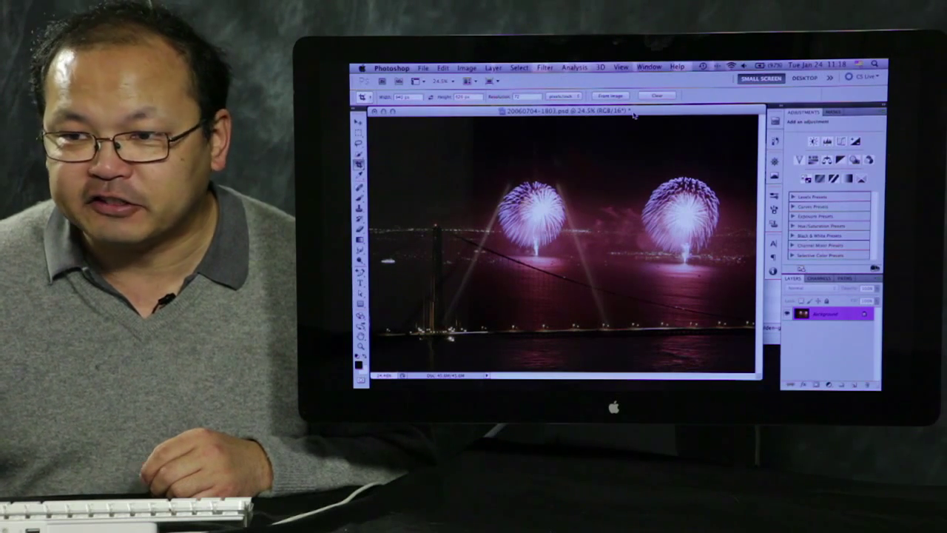
Mark a crop area across the whole fireworks photo with the Crop tool, not yet committed
left_click(234, 6)
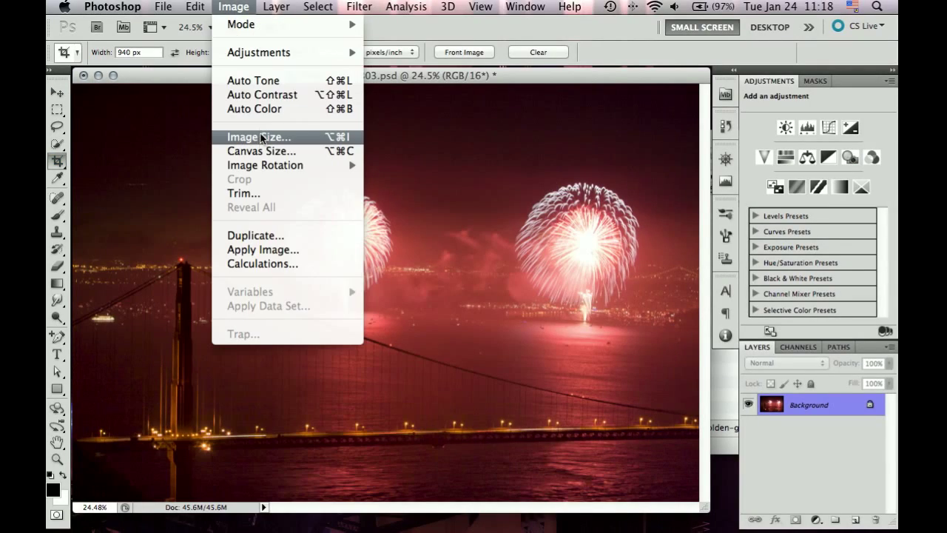
left_click(258, 136)
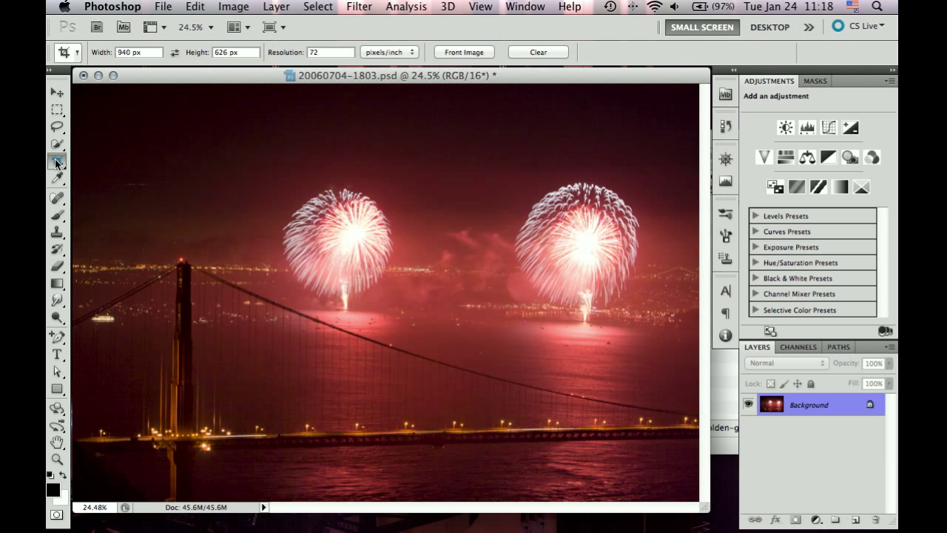
left_click(56, 161)
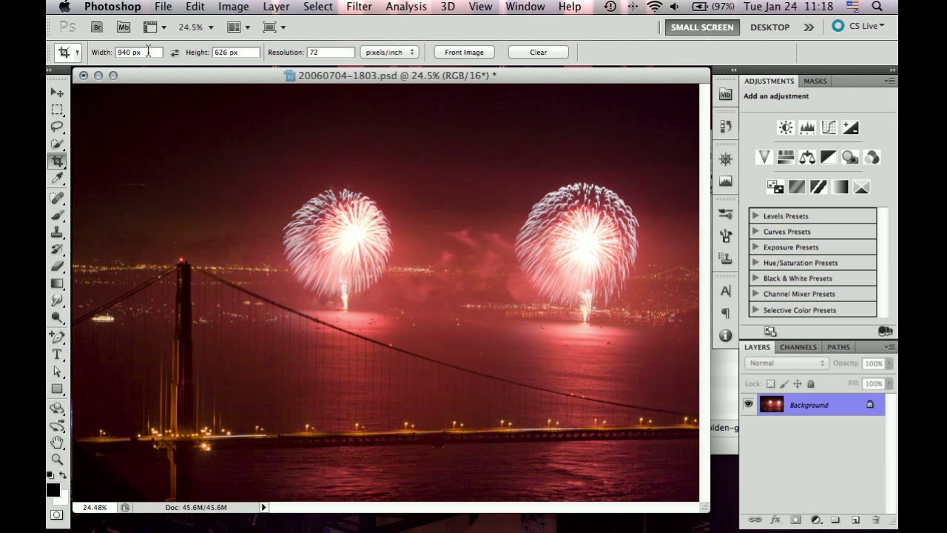
left_click(231, 52)
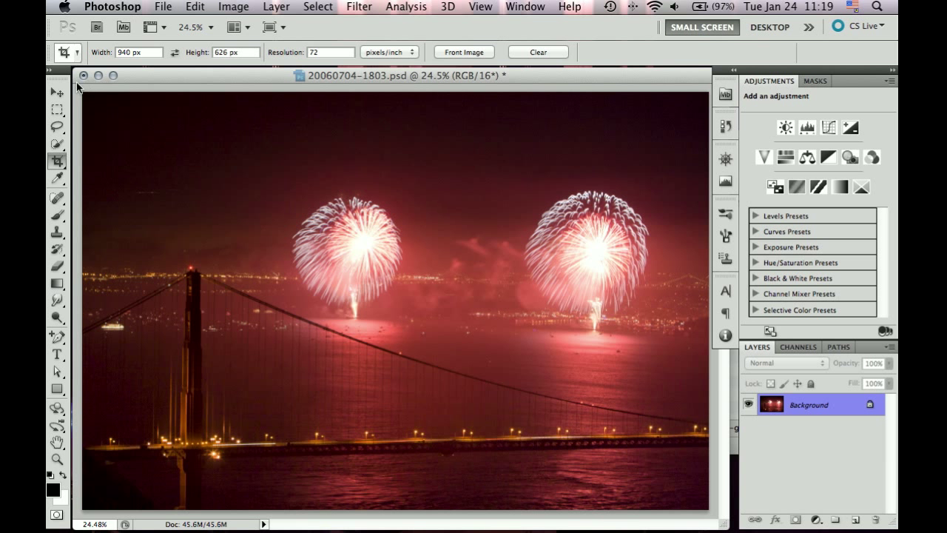
left_click_drag(86, 91, 496, 370)
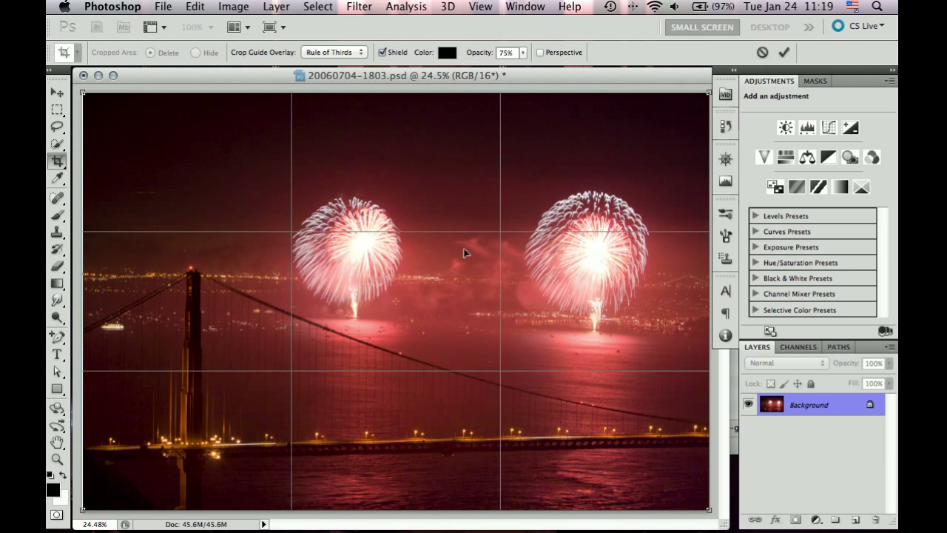
mouse_move(320, 118)
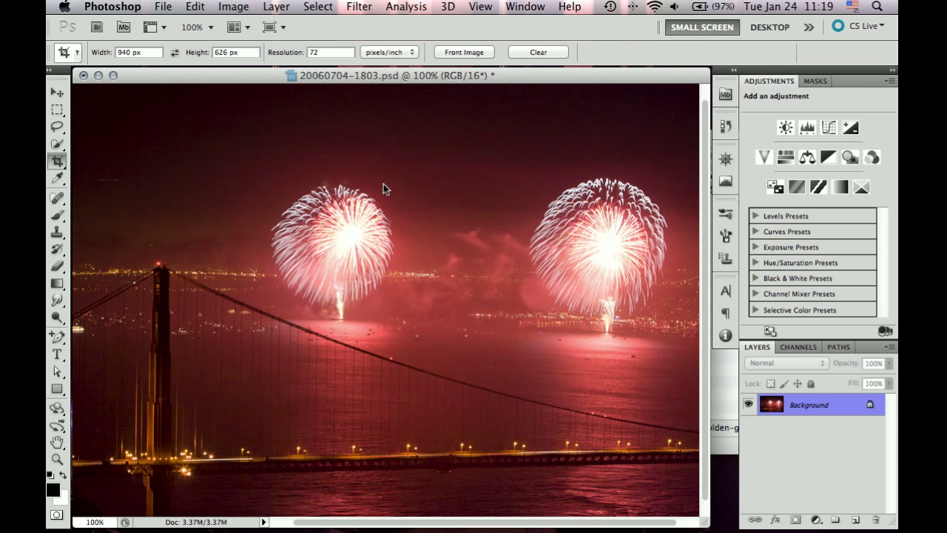
mouse_move(385, 190)
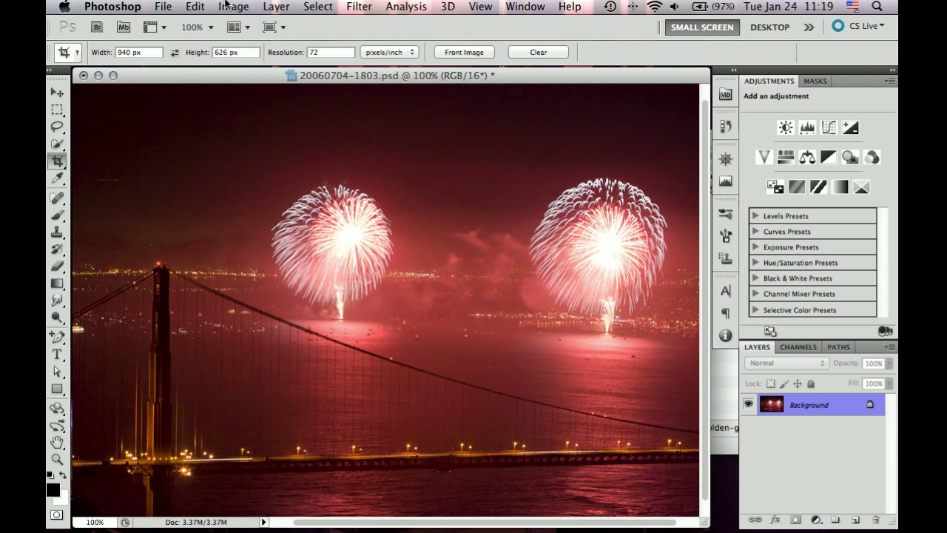
mouse_move(175, 6)
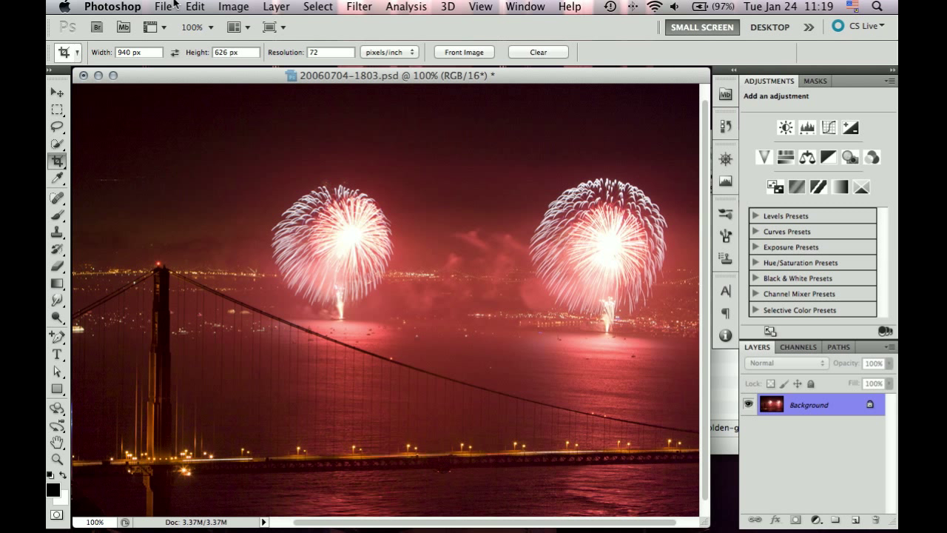
mouse_move(476, 82)
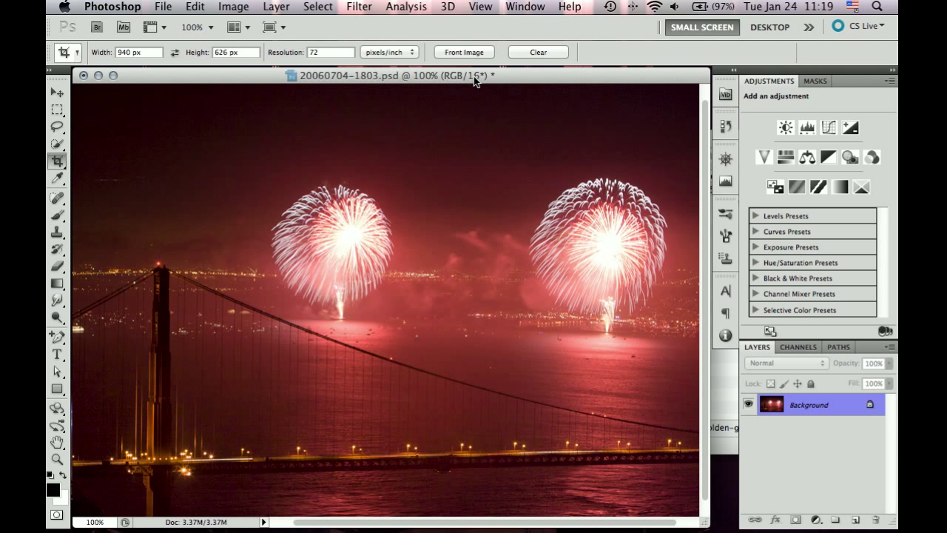
mouse_move(319, 77)
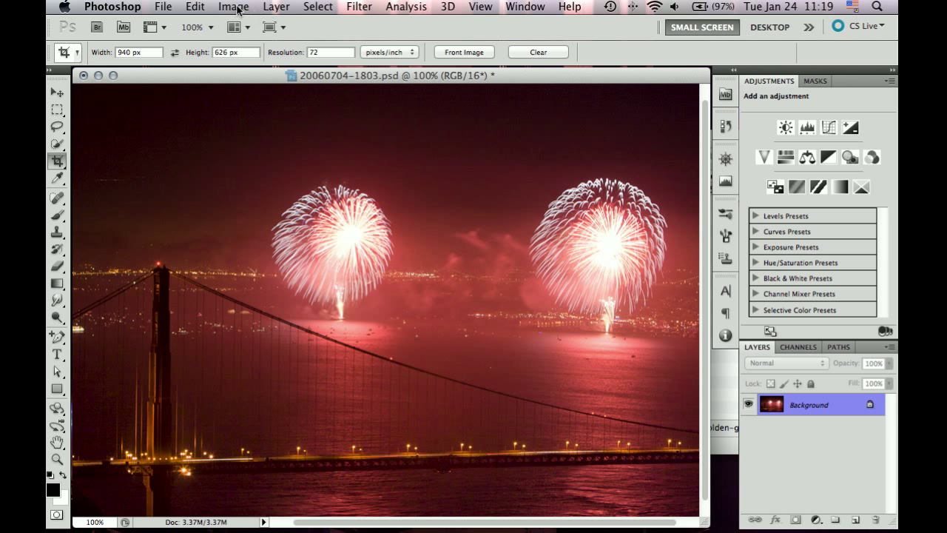
mouse_move(200, 8)
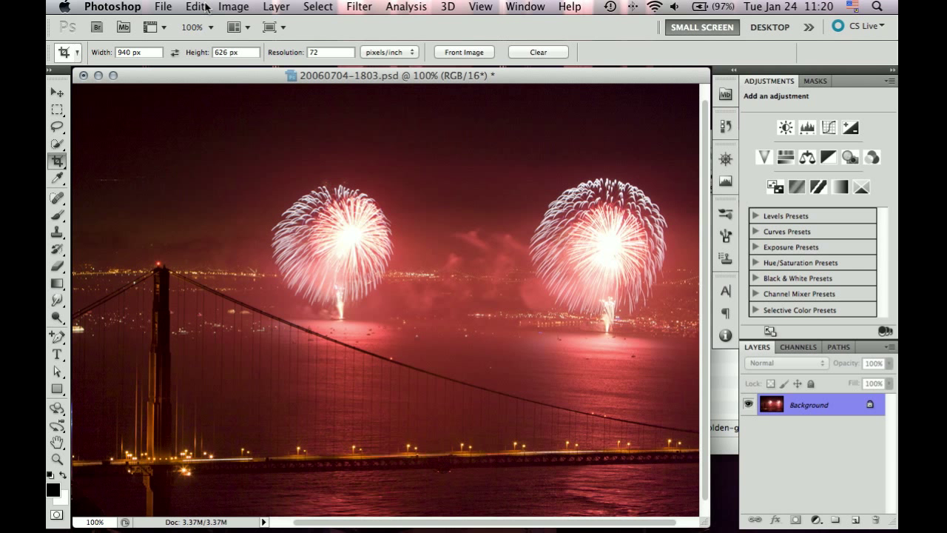
left_click(234, 6)
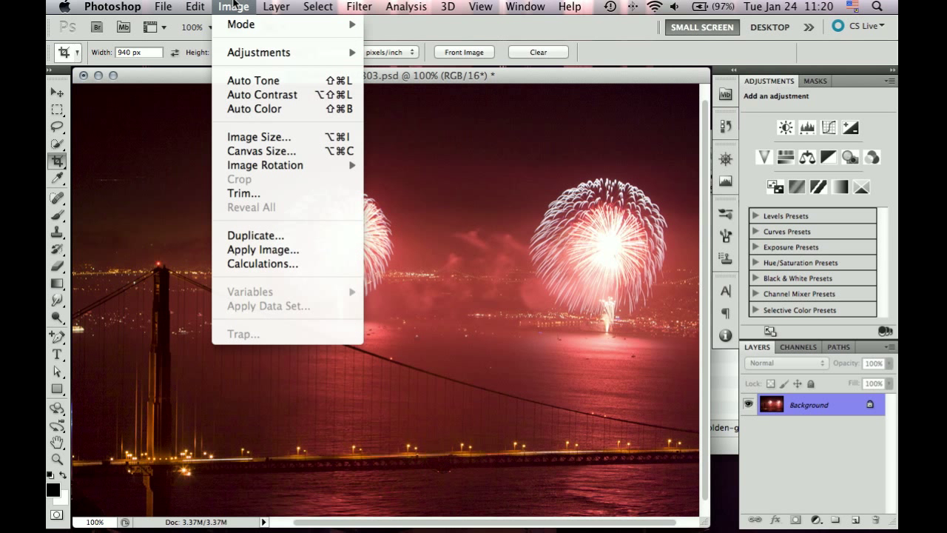
left_click(359, 6)
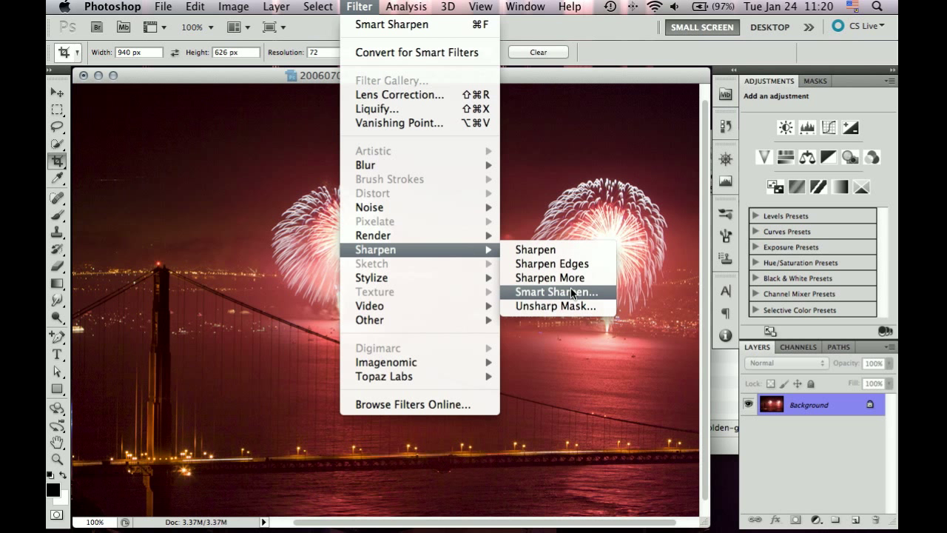
Start Smart Sharpen with Amount 100% and Radius 1 px on the cropped photo
left_click(557, 293)
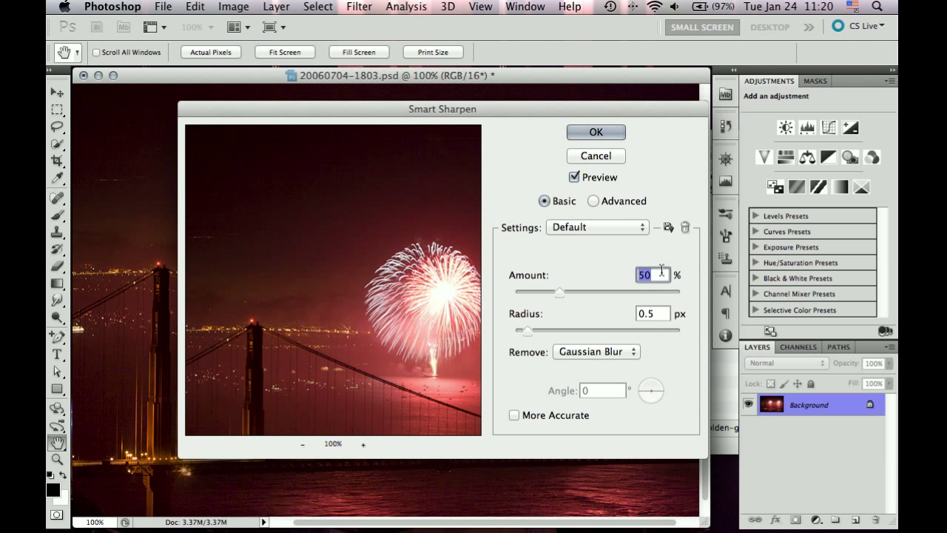
mouse_move(651, 273)
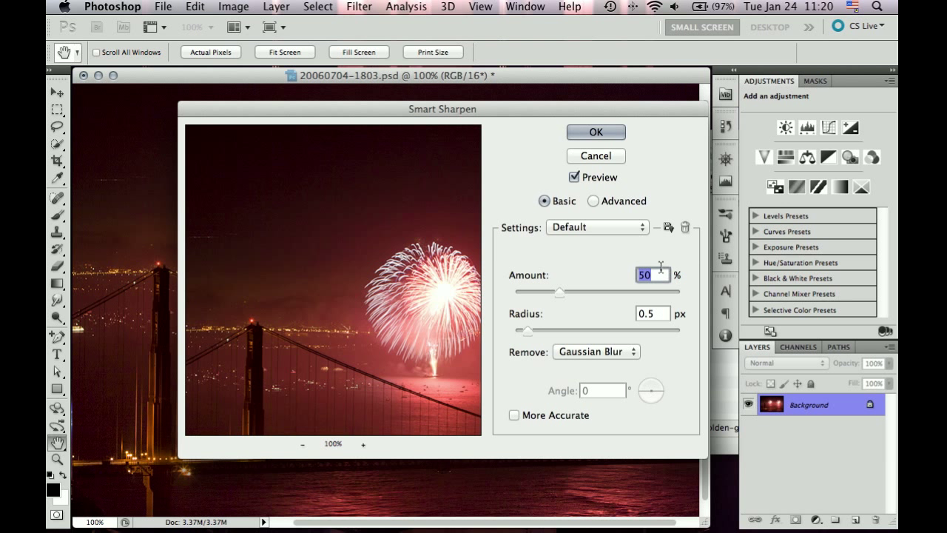
type("100")
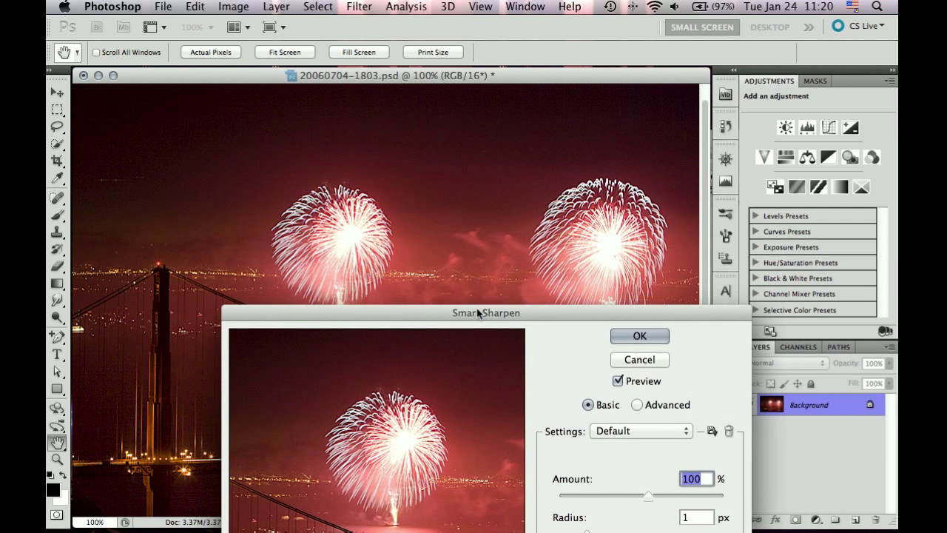
left_click_drag(487, 311, 521, 341)
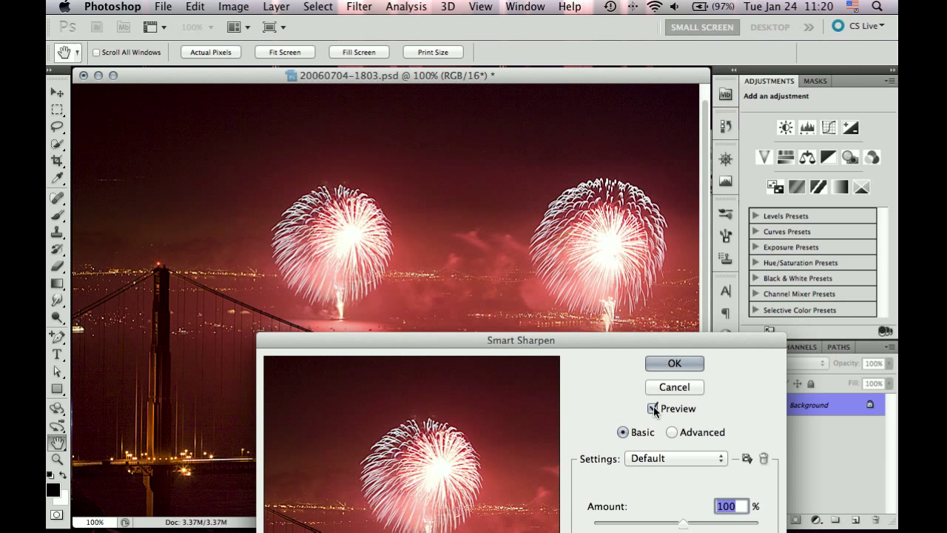
Toggle the sharpening preview off and on to compare before and after
left_click(654, 409)
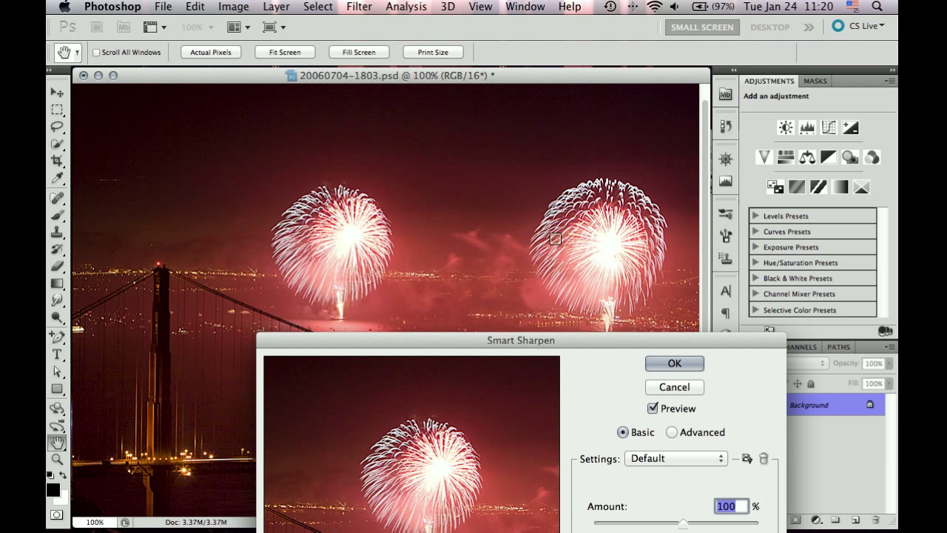
left_click(652, 409)
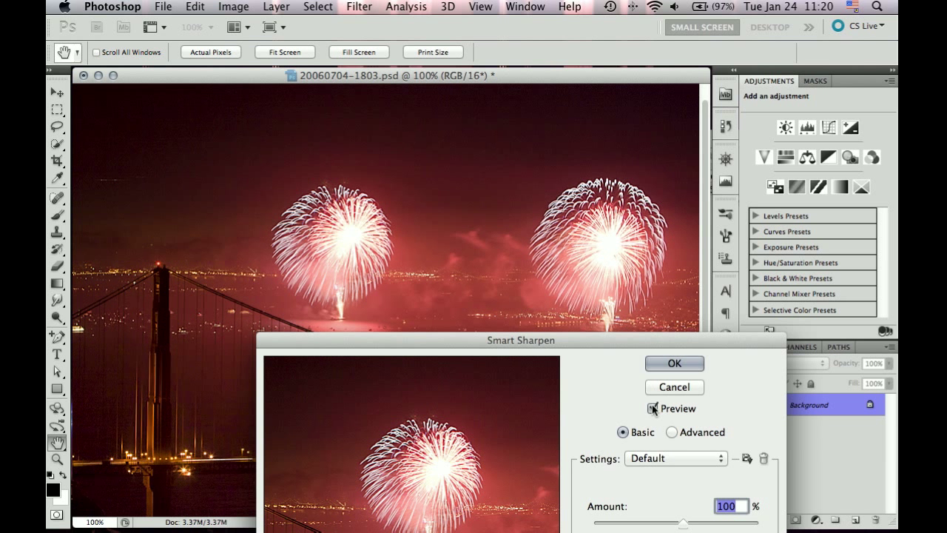
left_click(652, 409)
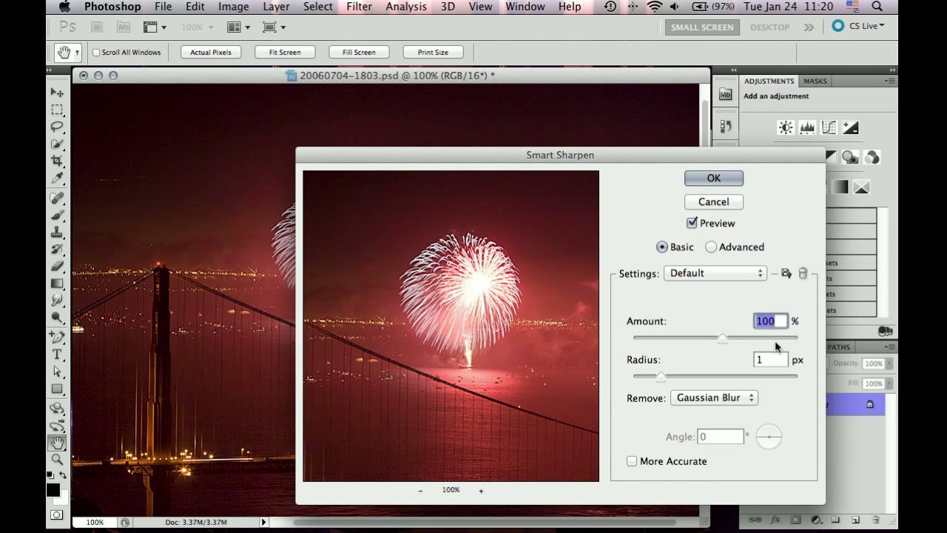
Lower Smart Sharpen to 50% amount and 0.5 px radius, comparing with the preview
left_click(770, 359)
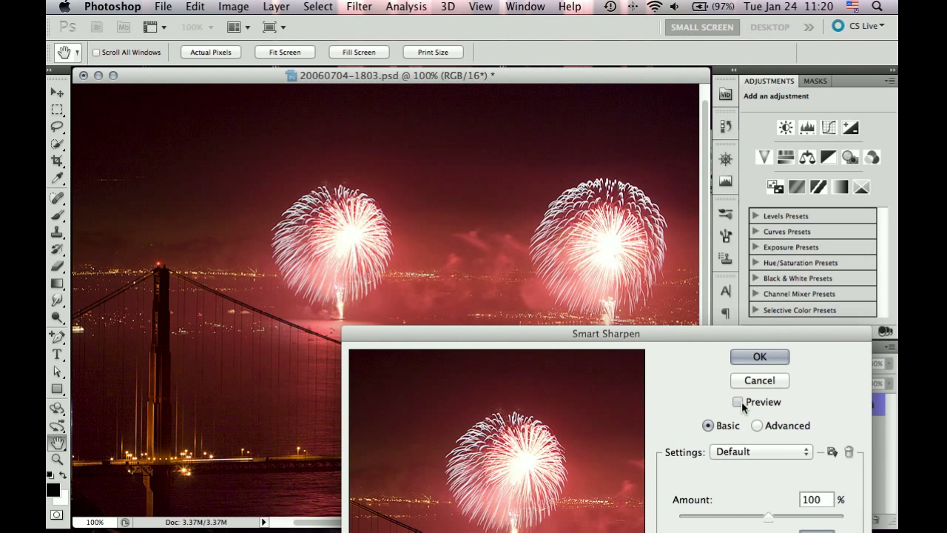
left_click(738, 403)
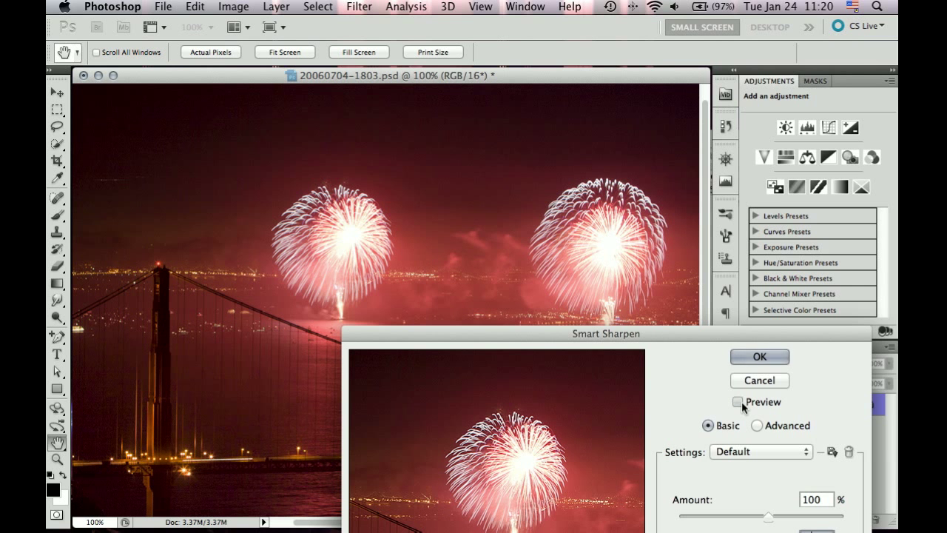
left_click(737, 401)
type("50")
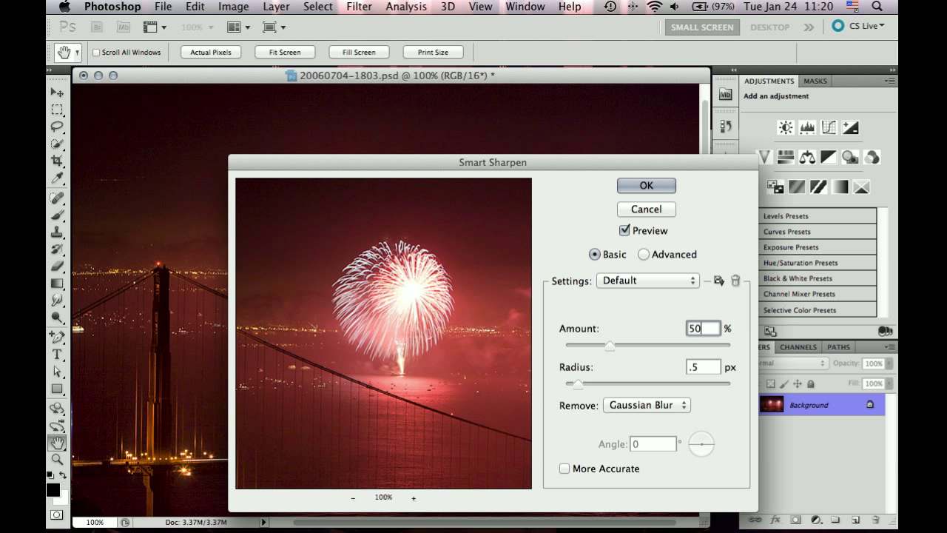
left_click(702, 367)
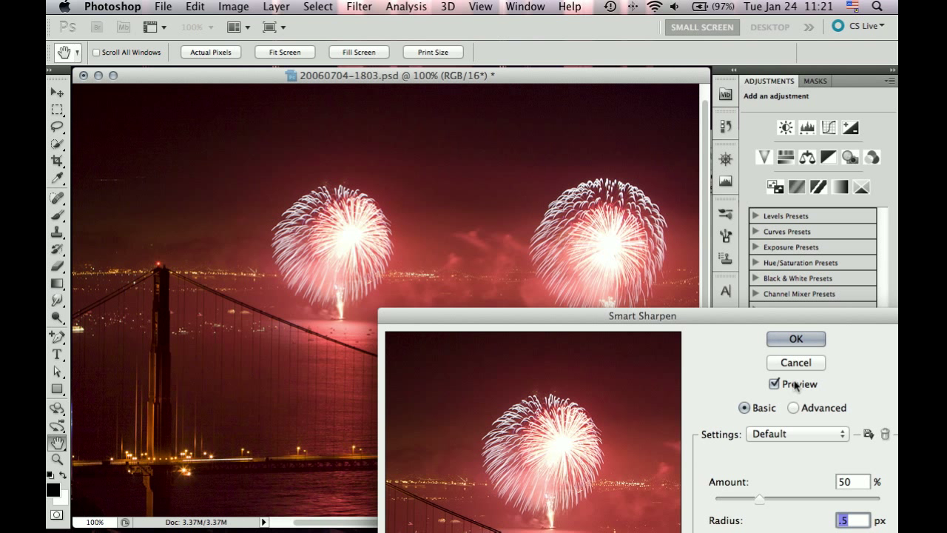
left_click(776, 385)
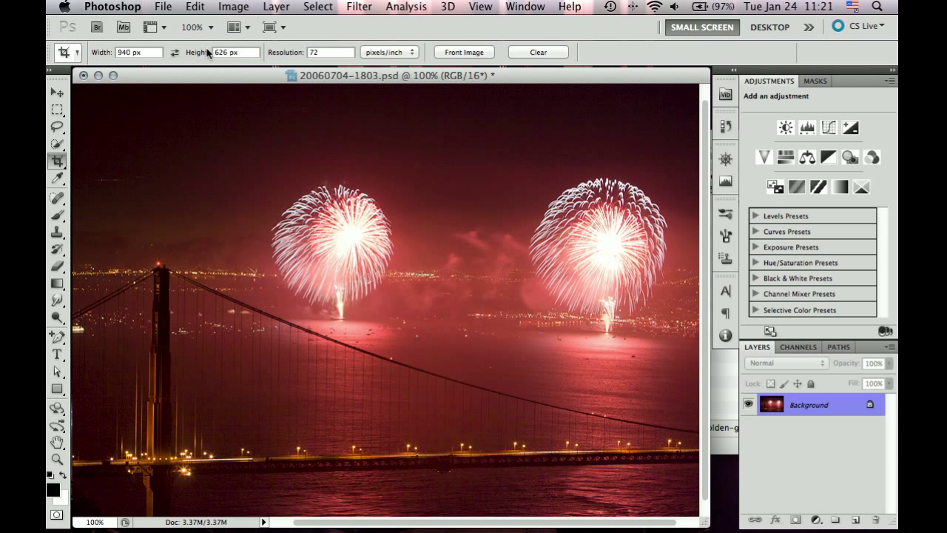
mouse_move(216, 65)
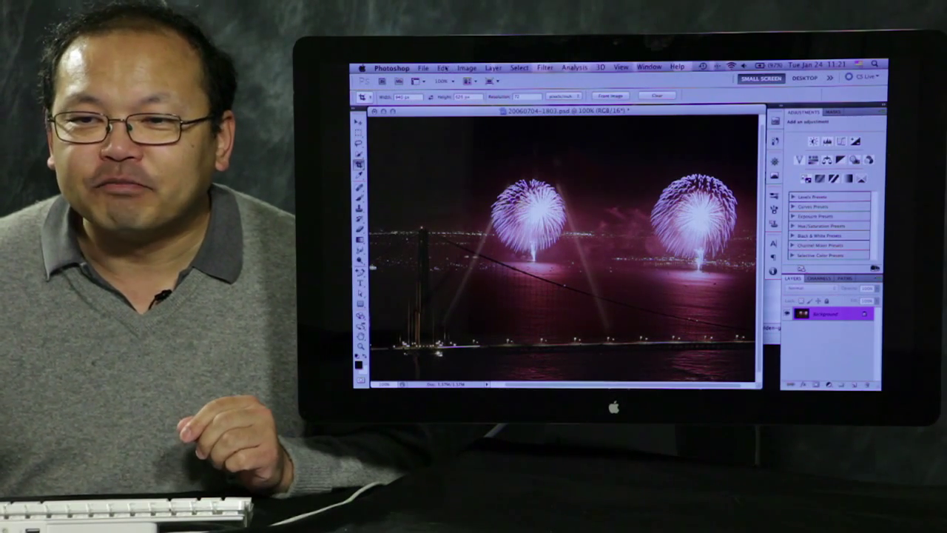
Apply the sharpening and return to the fireworks image
left_click(441, 68)
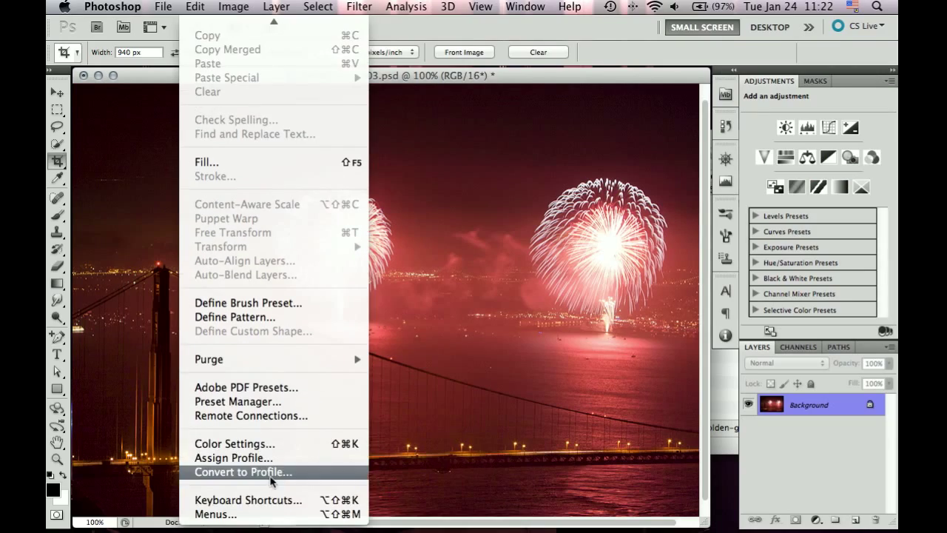
mouse_move(234, 457)
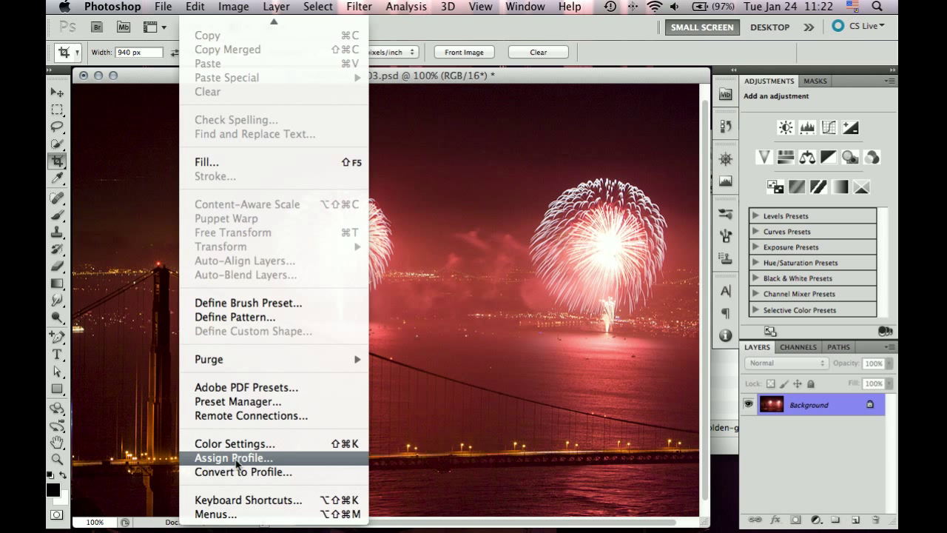
mouse_move(258, 464)
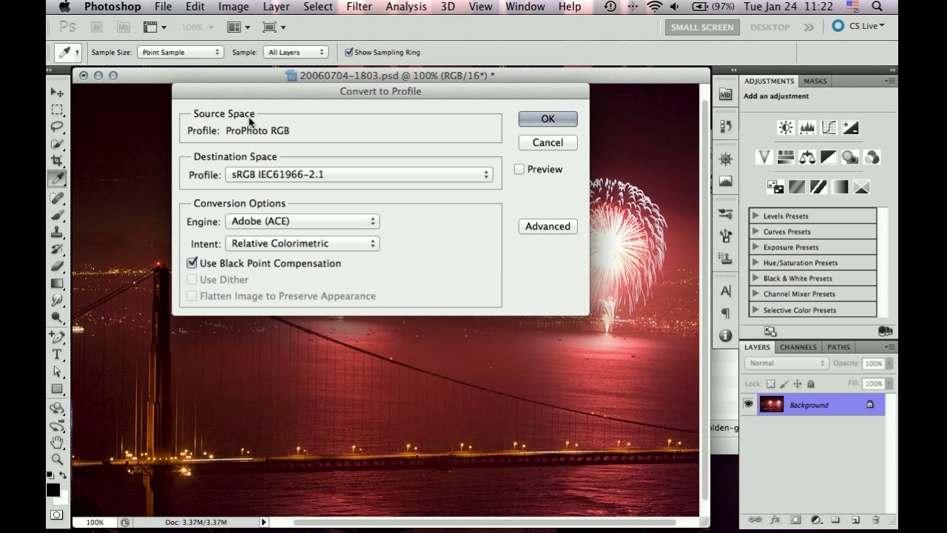
mouse_move(299, 136)
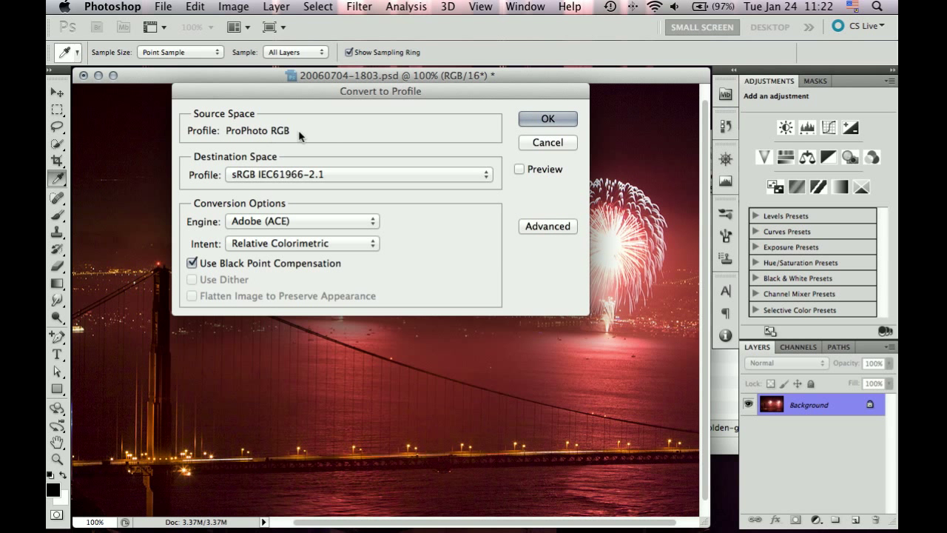
Keep sRGB IEC61966-2.1 as the destination profile for converting from ProPhoto RGB
left_click(359, 174)
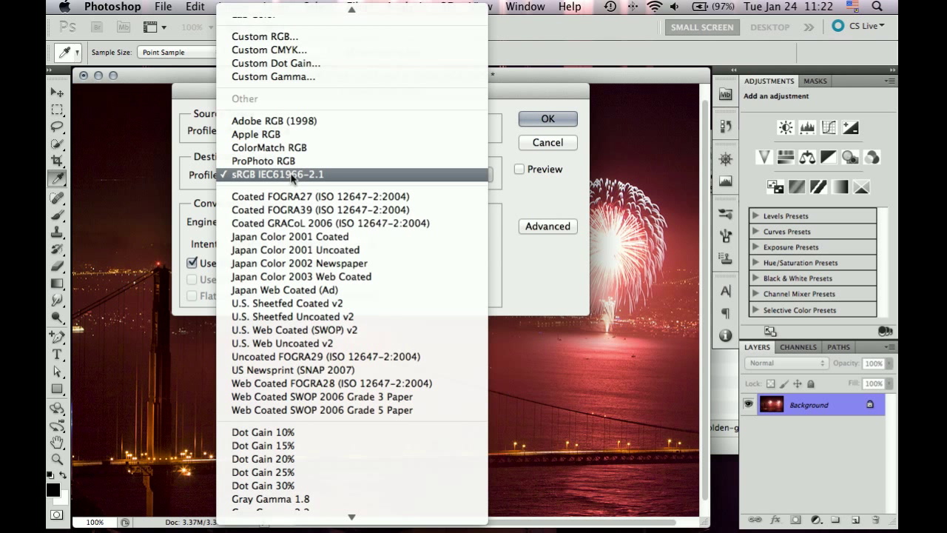
left_click(296, 175)
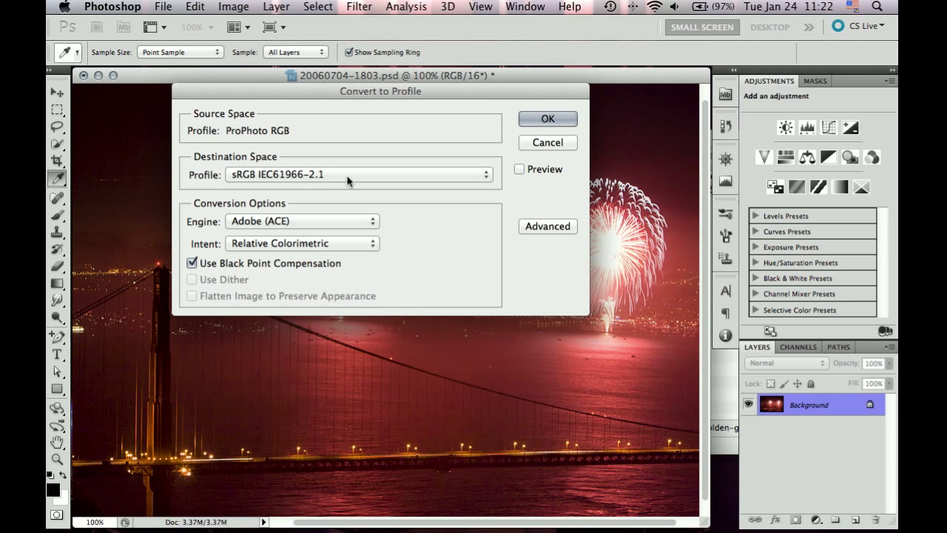
mouse_move(352, 242)
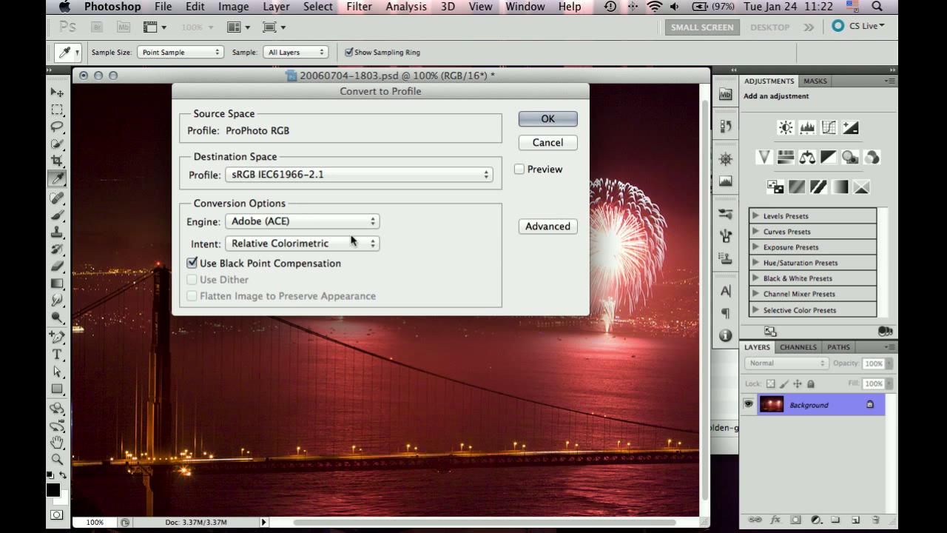
left_click(299, 221)
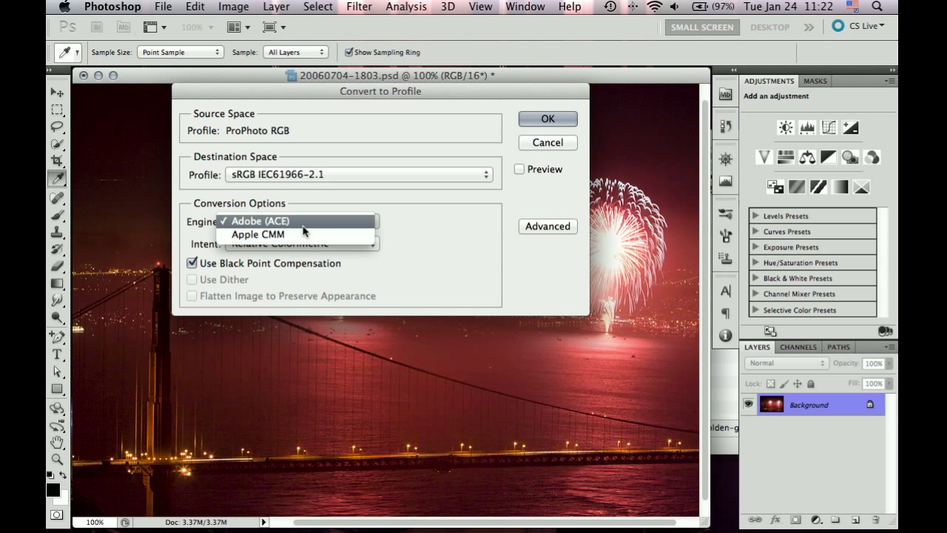
mouse_move(258, 234)
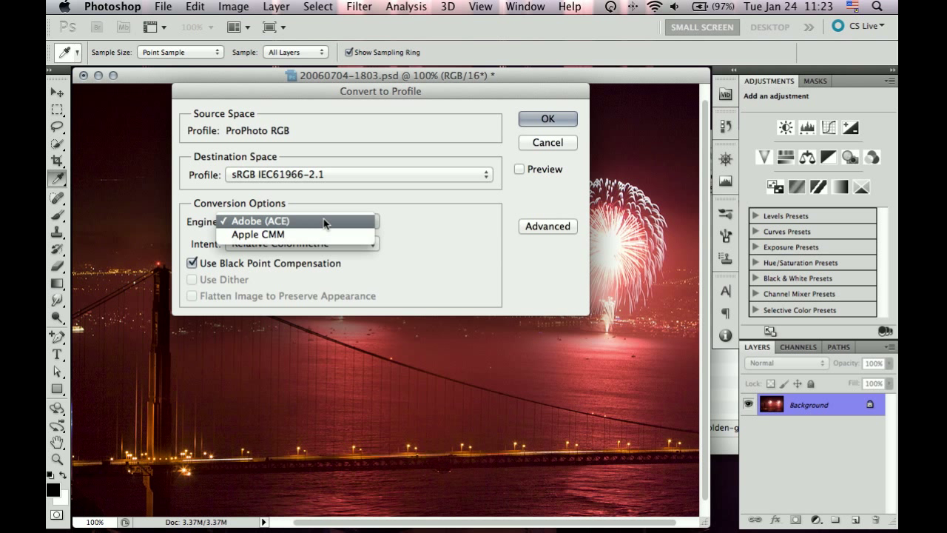
left_click(258, 220)
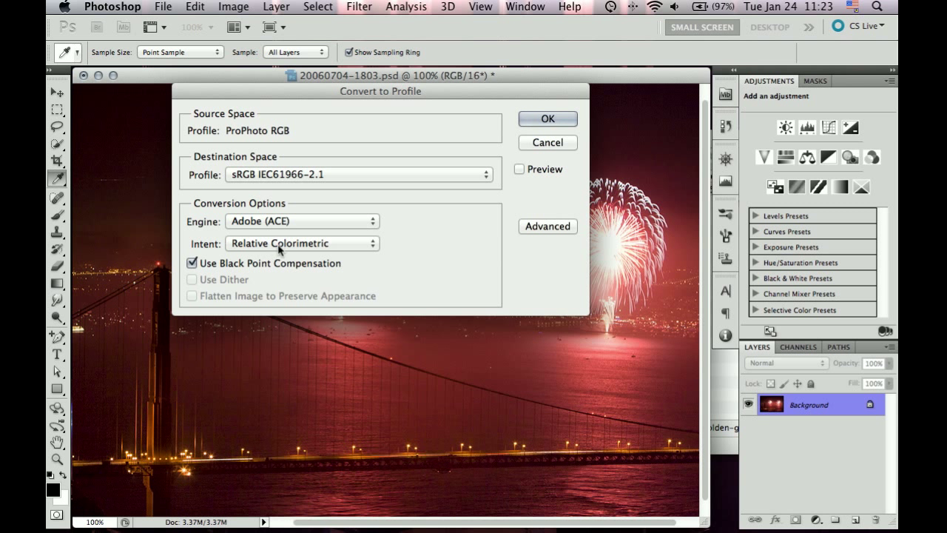
left_click(302, 243)
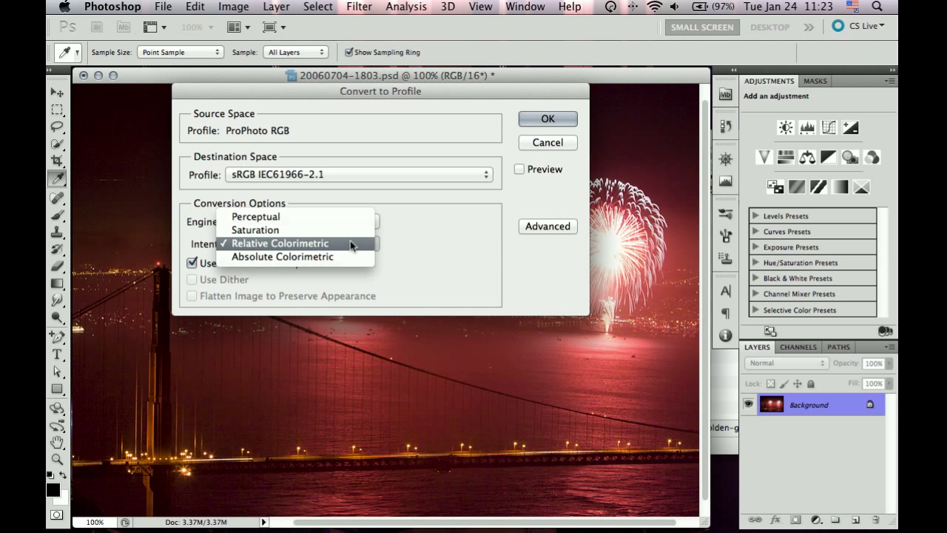
mouse_move(255, 216)
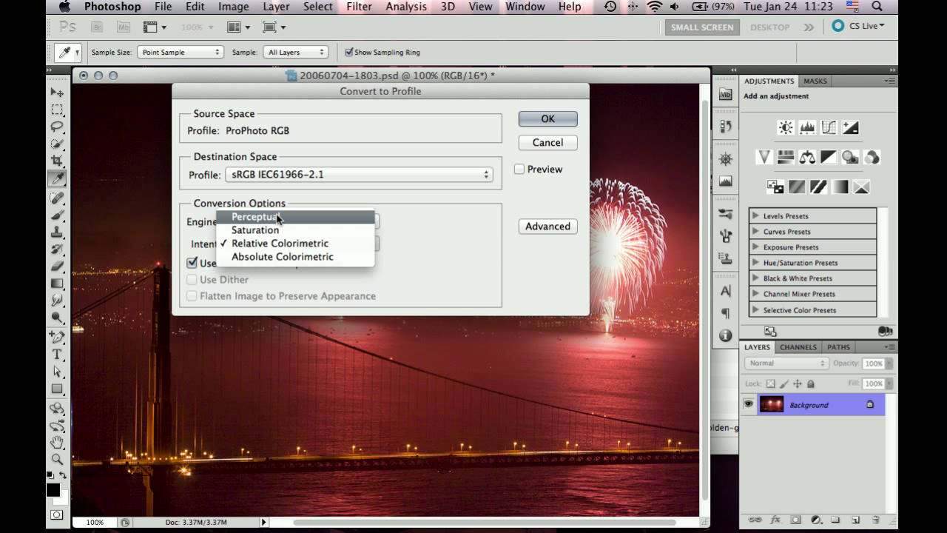
mouse_move(280, 243)
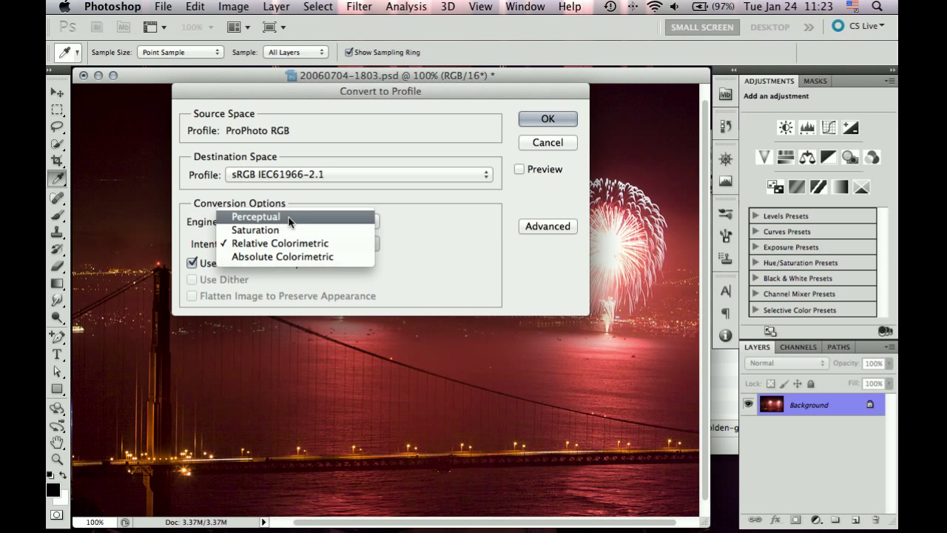
mouse_move(280, 242)
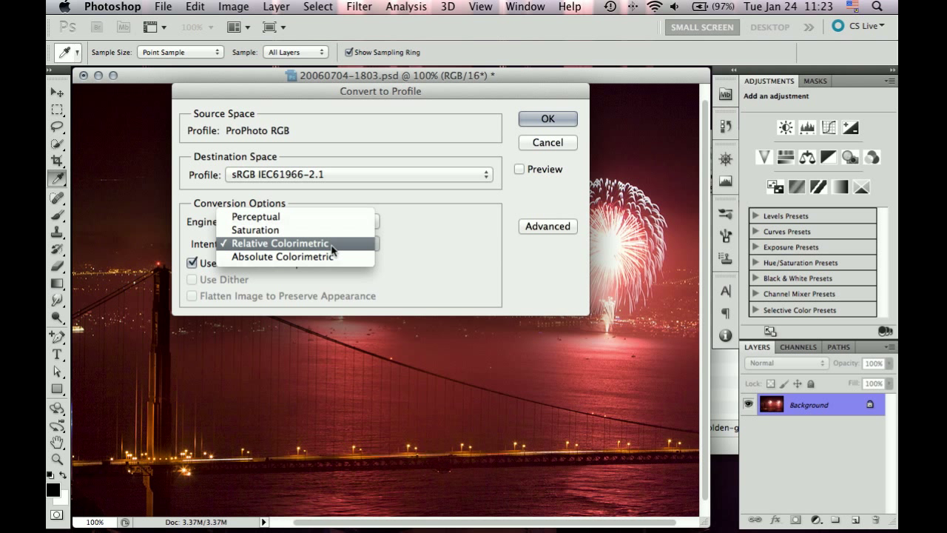
left_click(280, 243)
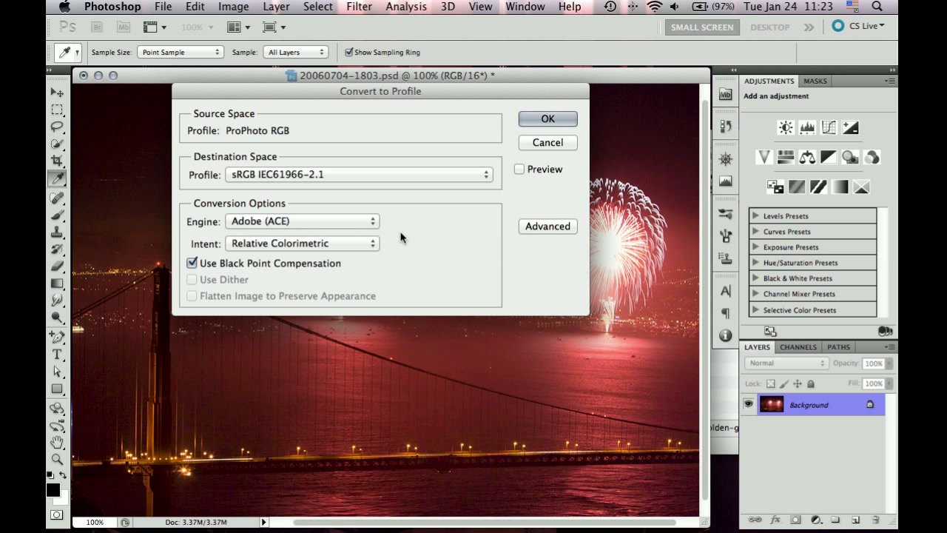